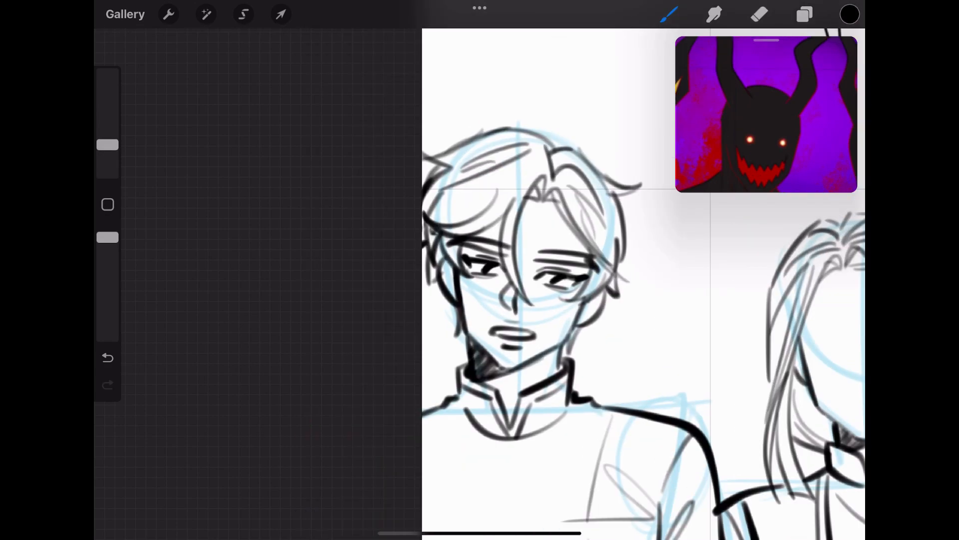
Ink black line art for the man and the woman on a layer above the blue sketch
click(206, 14)
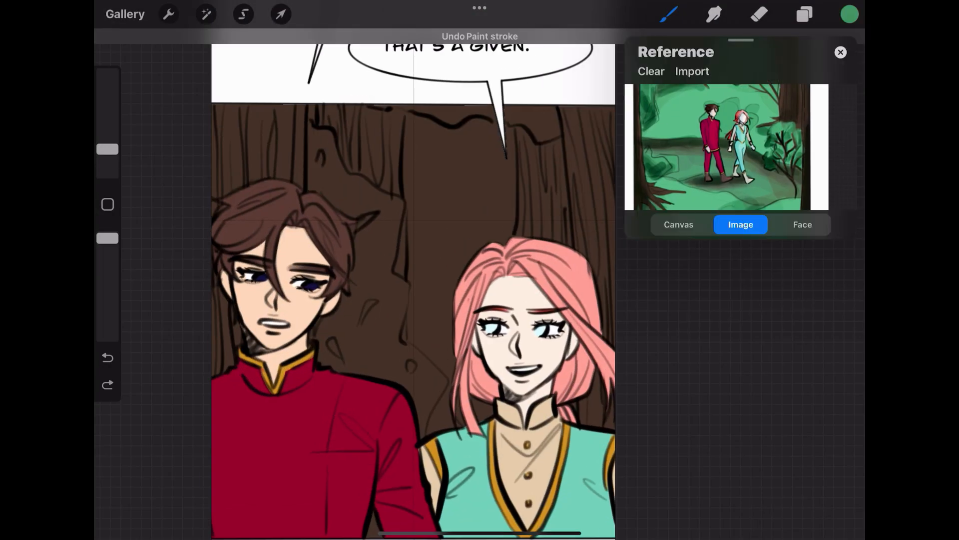
Flat-color both characters' hair and clothes and paint brown tree trunks behind them
click(206, 14)
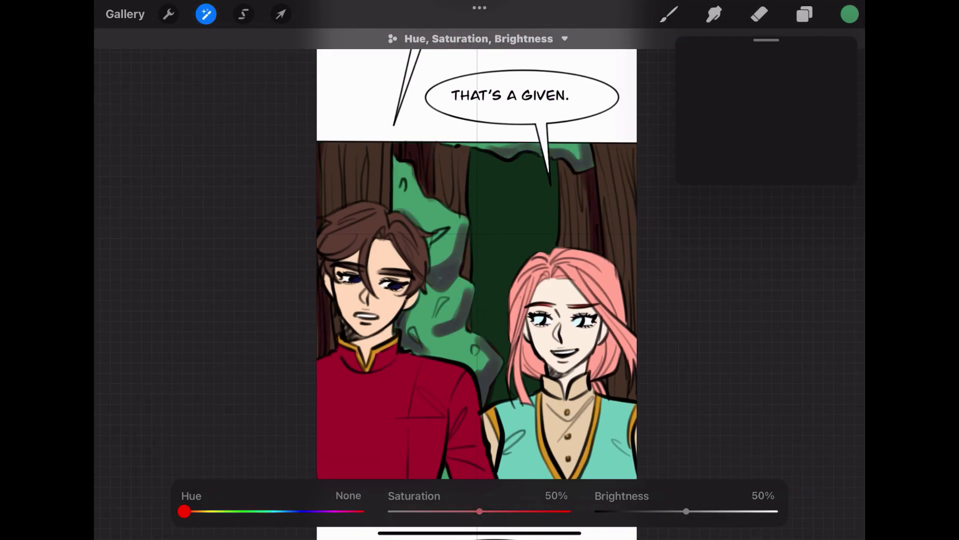